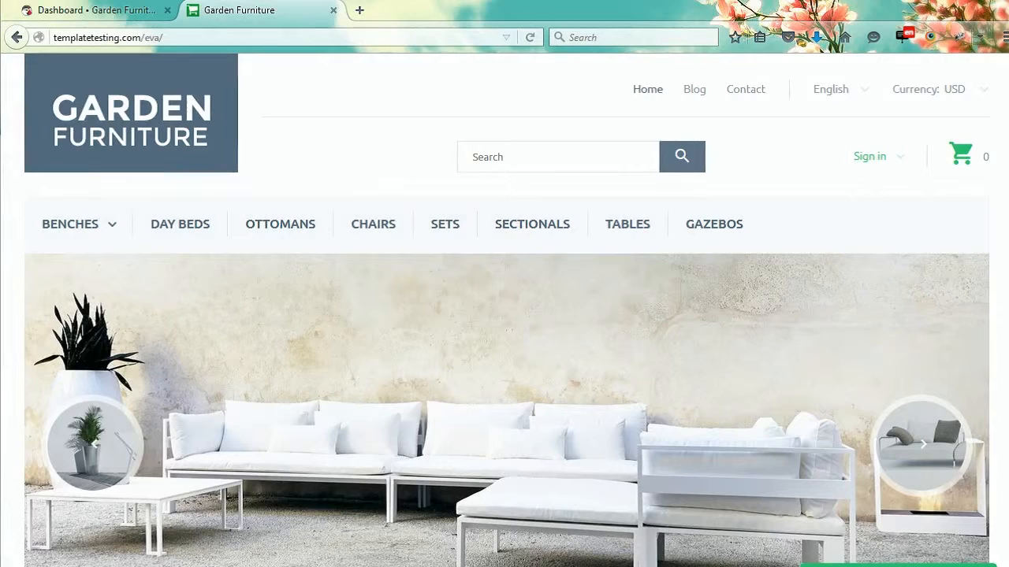
# Scroll to the home page footer and open the Contact us page.
pyautogui.scroll(-3)
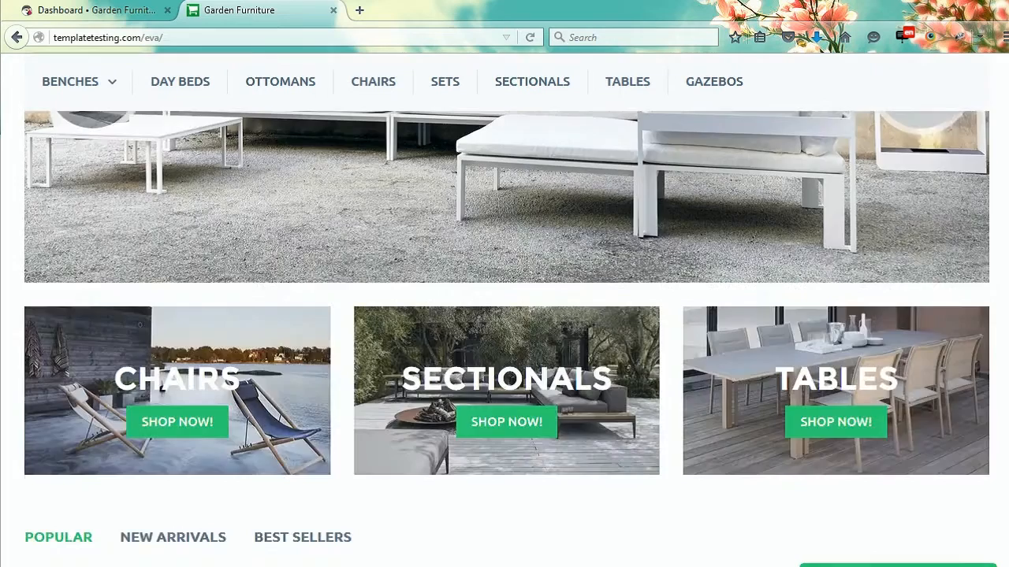
pyautogui.scroll(-3)
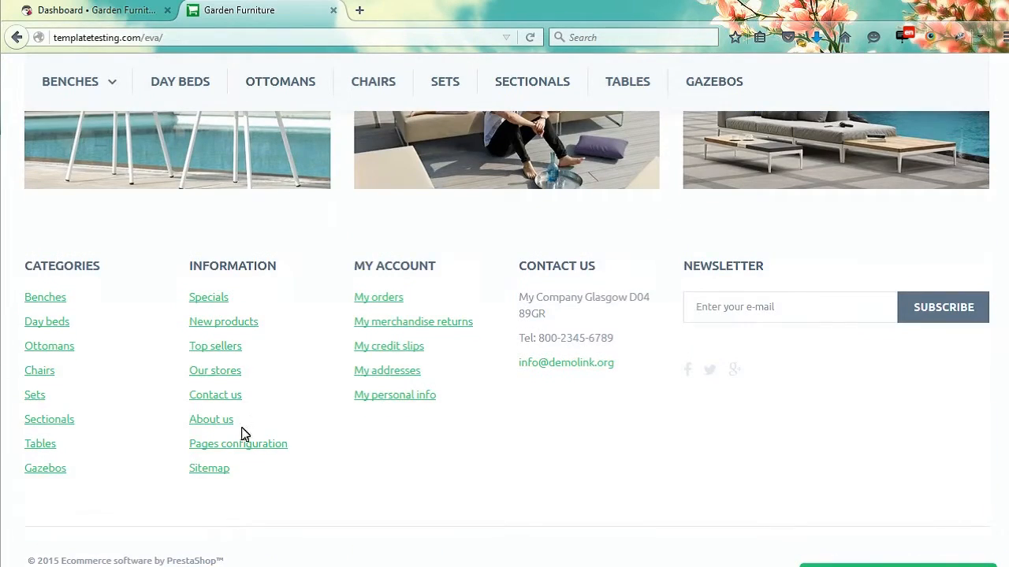
pyautogui.click(215, 395)
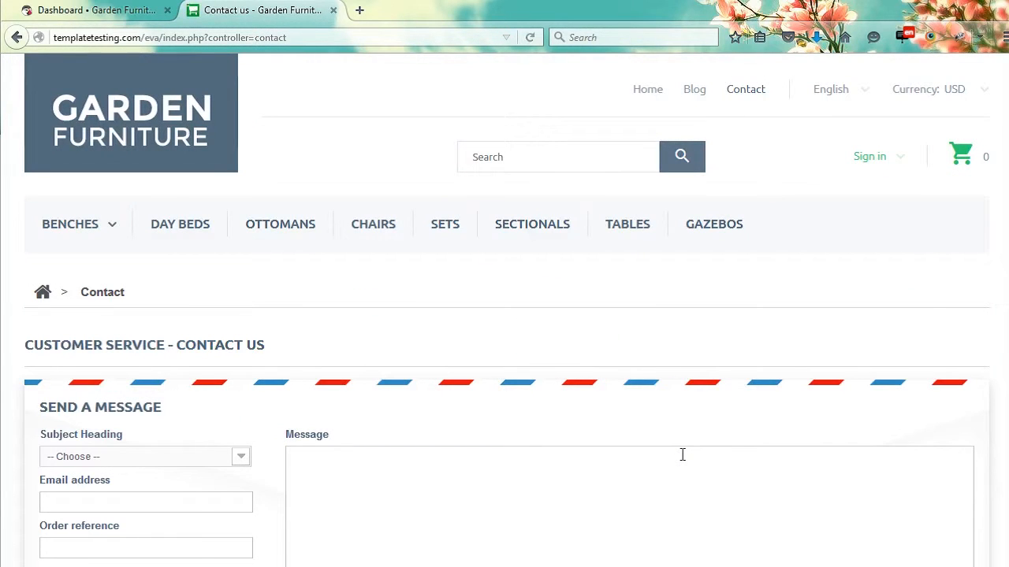
# In admin SEO & URLs, retitle the contact page 'Contact us!', save, and return to the storefront.
pyautogui.click(93, 10)
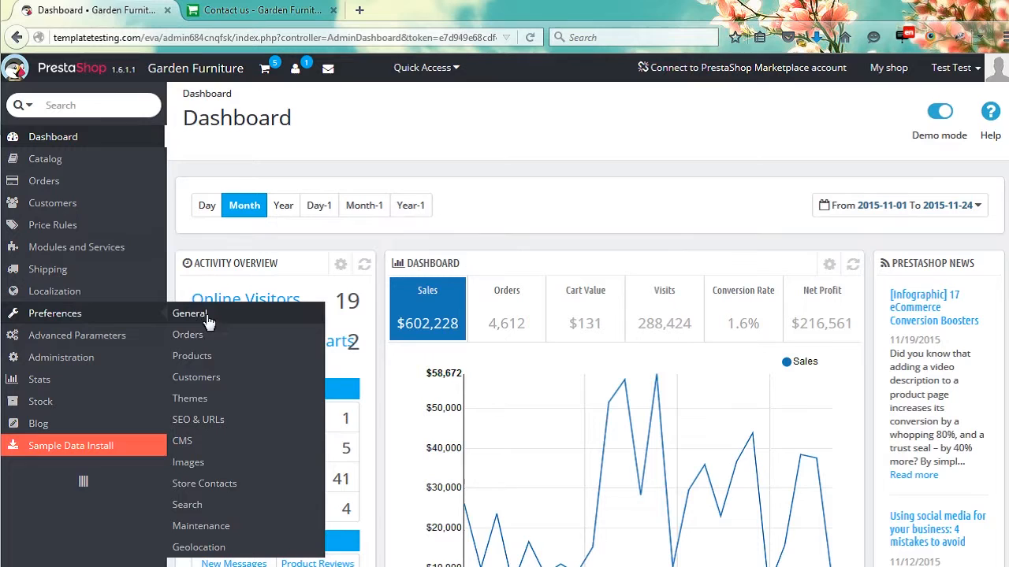
pyautogui.click(198, 419)
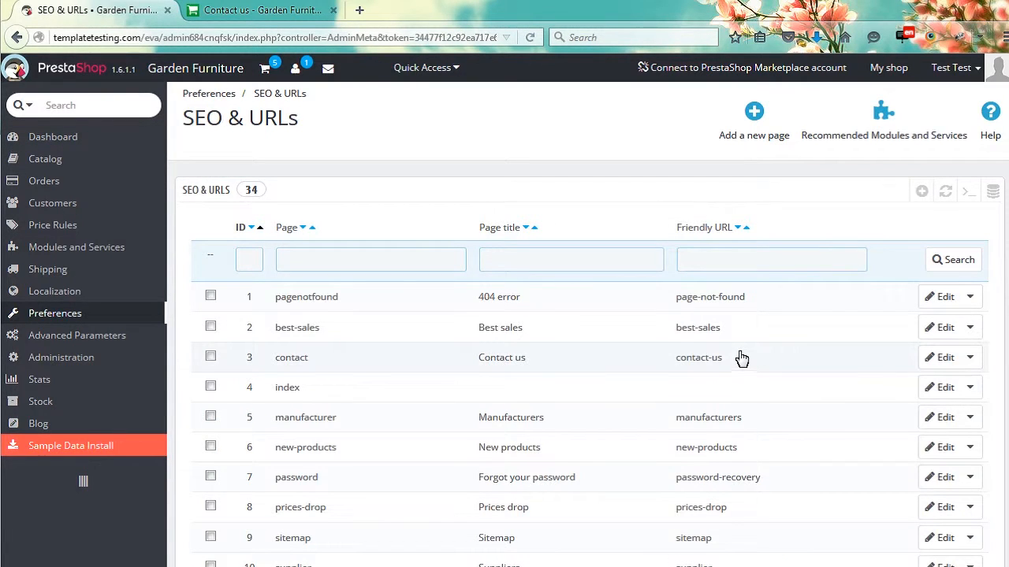
pyautogui.click(940, 357)
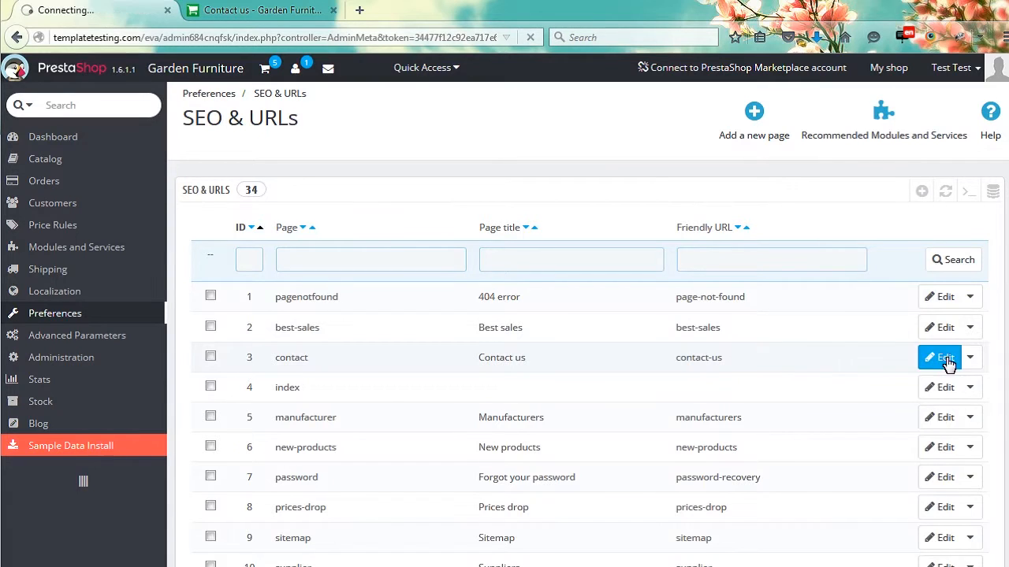
pyautogui.click(944, 357)
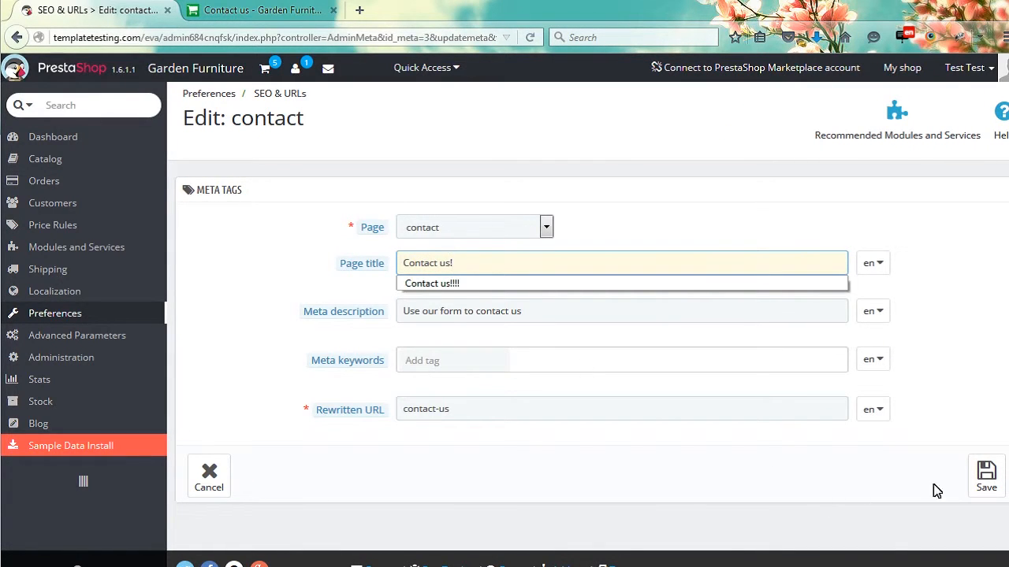
pyautogui.click(260, 10)
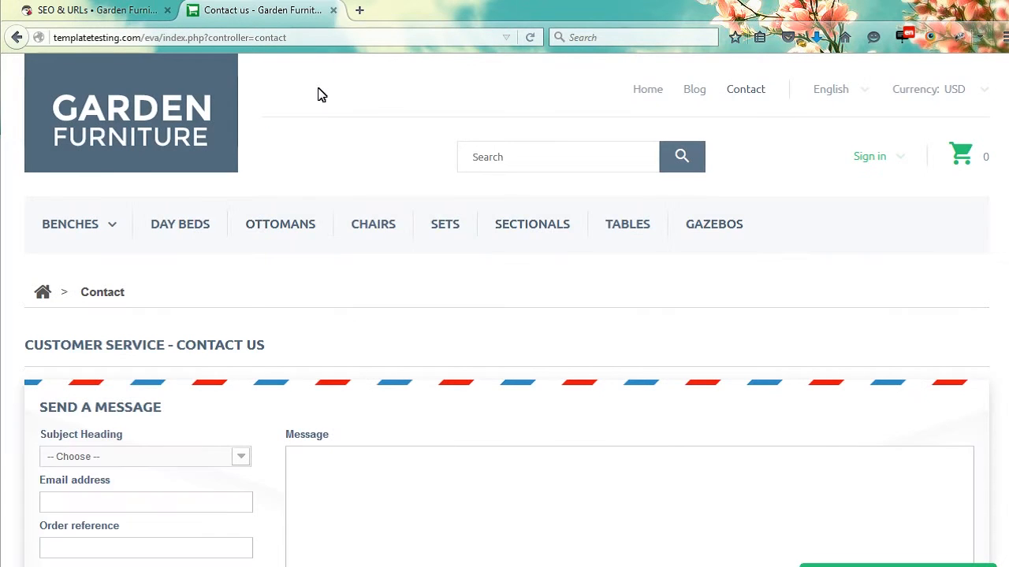